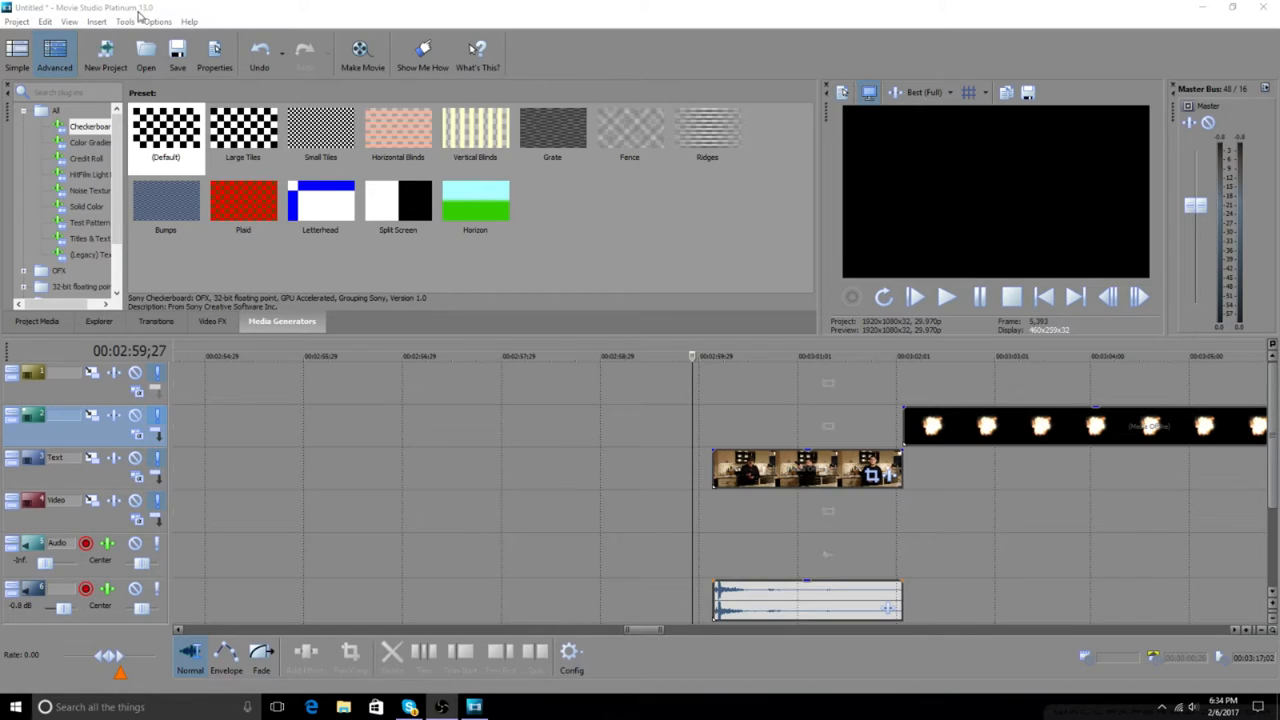
mouse_move(584, 500)
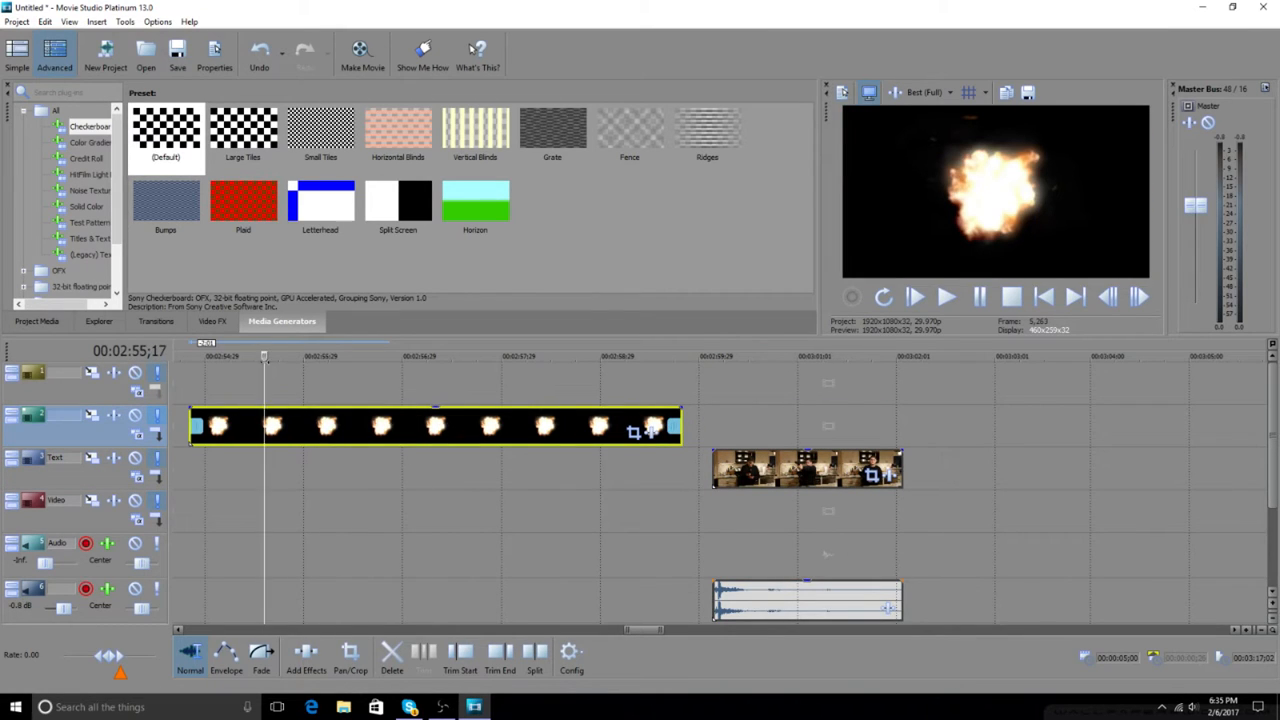
mouse_move(346, 428)
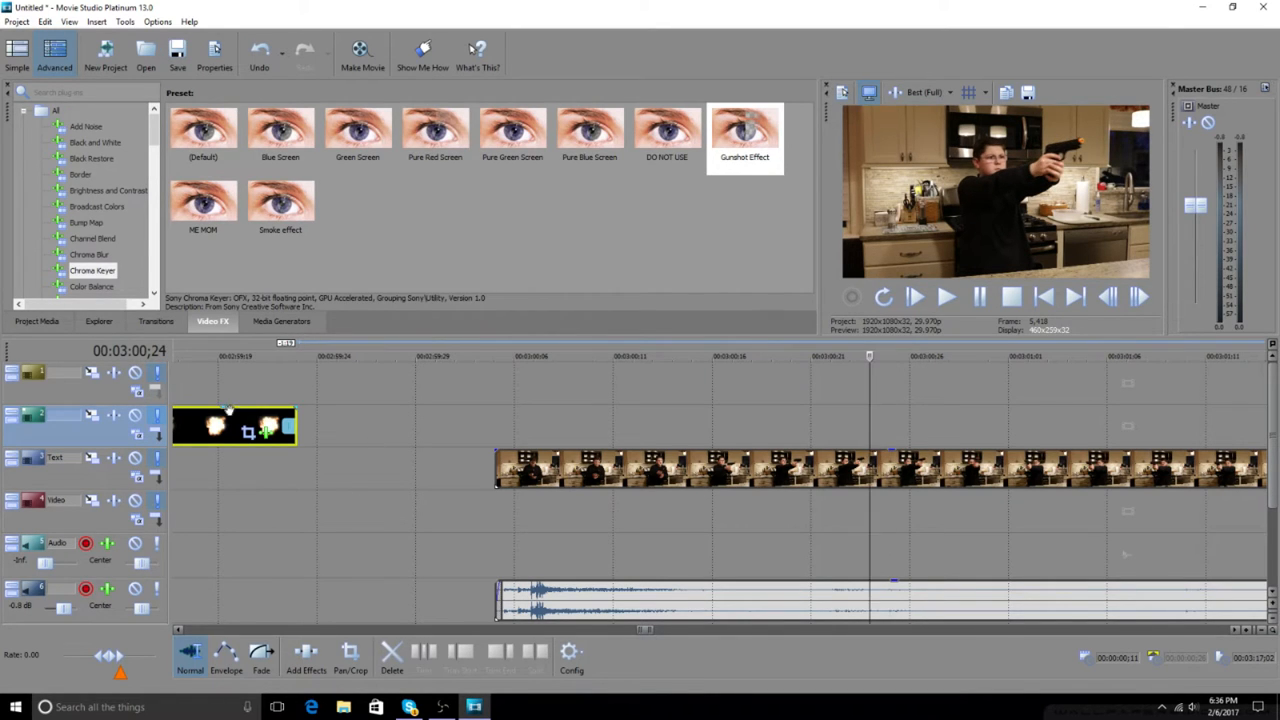
Apply the Chroma Keyer's Gunshot Effect preset to the muzzle-flash clip to remove its dark background.
drag(236, 424, 978, 424)
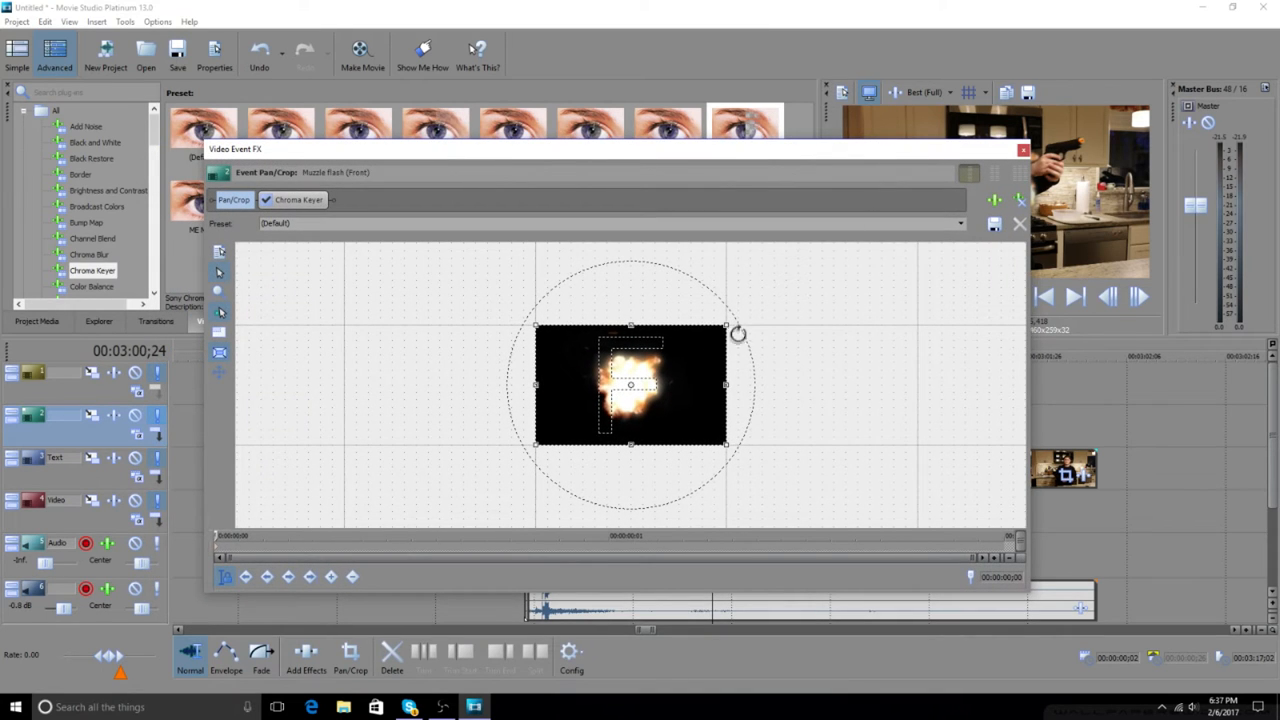
Reframe the flash in Event Pan/Crop so it shrinks and sits at the end of the gun barrel.
drag(724, 332, 776, 290)
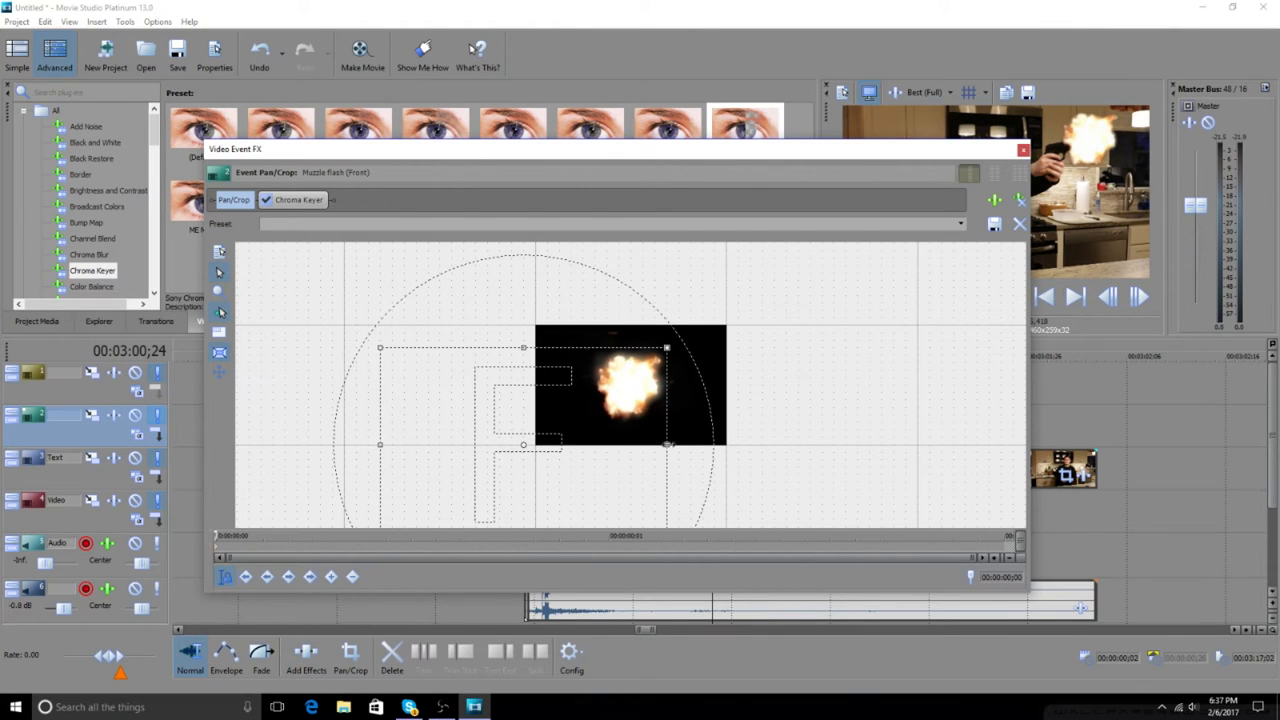
drag(668, 348, 704, 348)
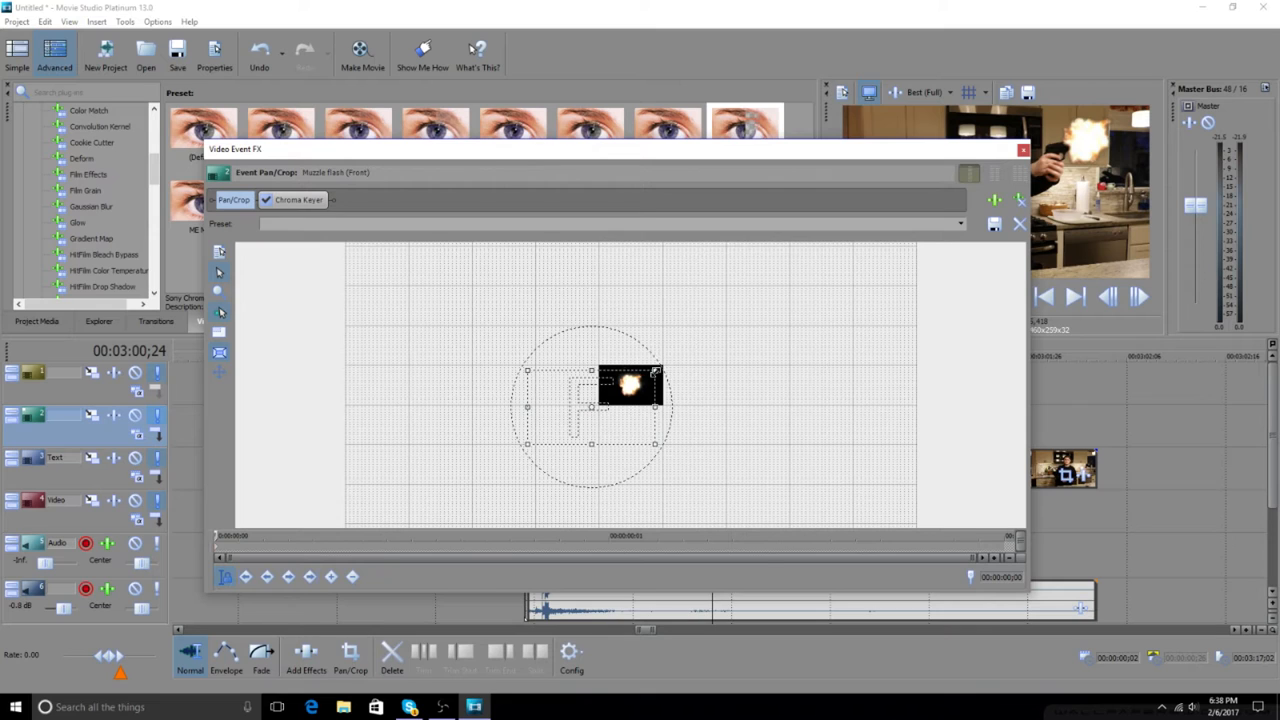
mouse_move(472, 344)
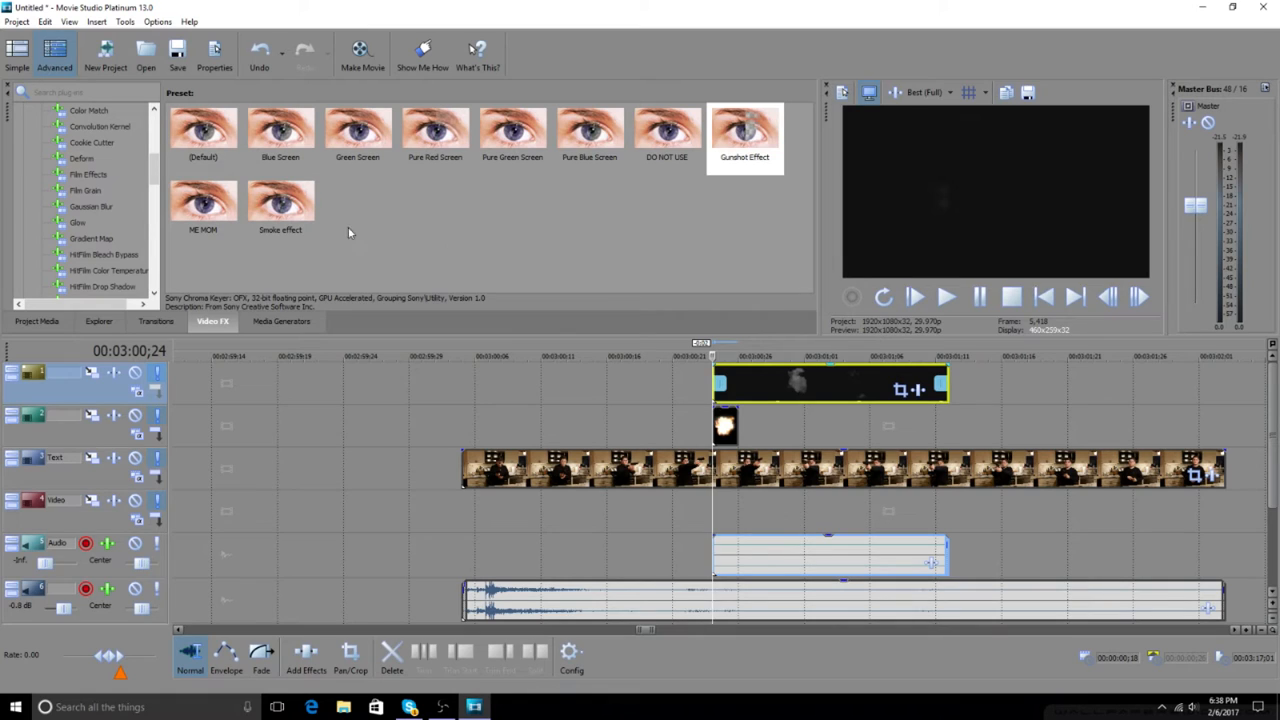
Isolate the kitchen footage frames where the muzzle flash fires as their own short event.
double_click(280, 202)
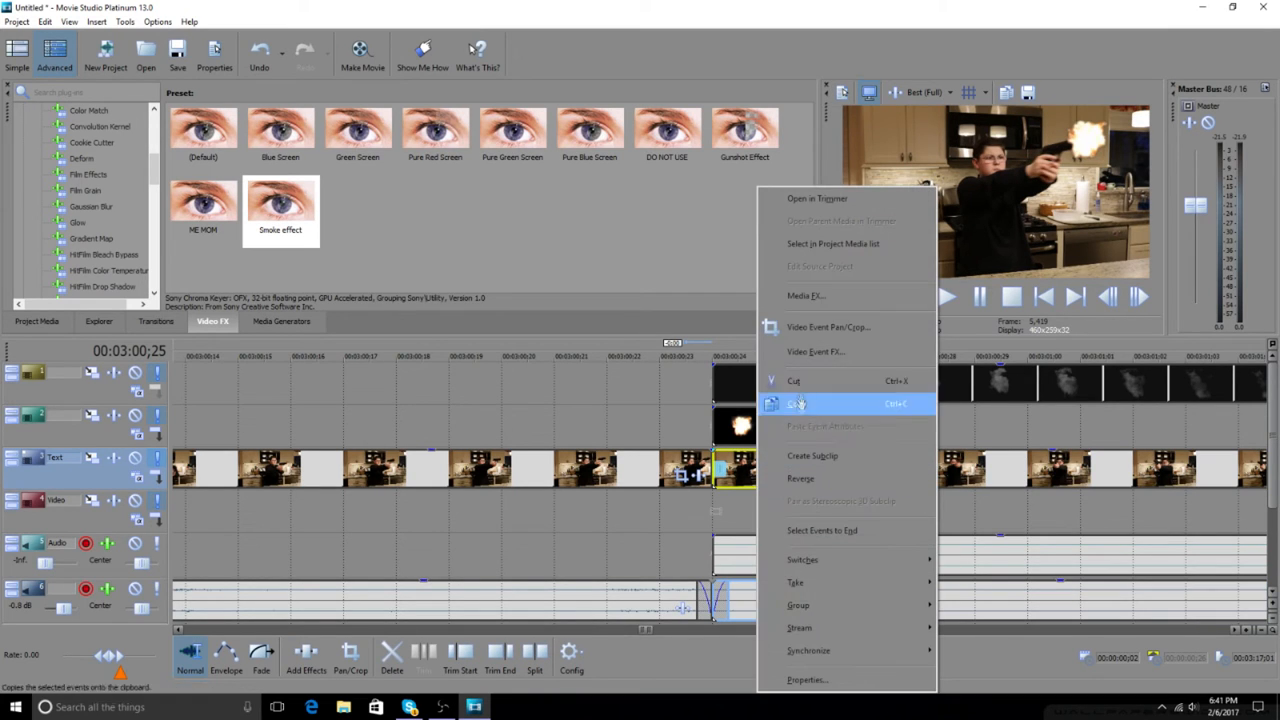
mouse_move(810, 426)
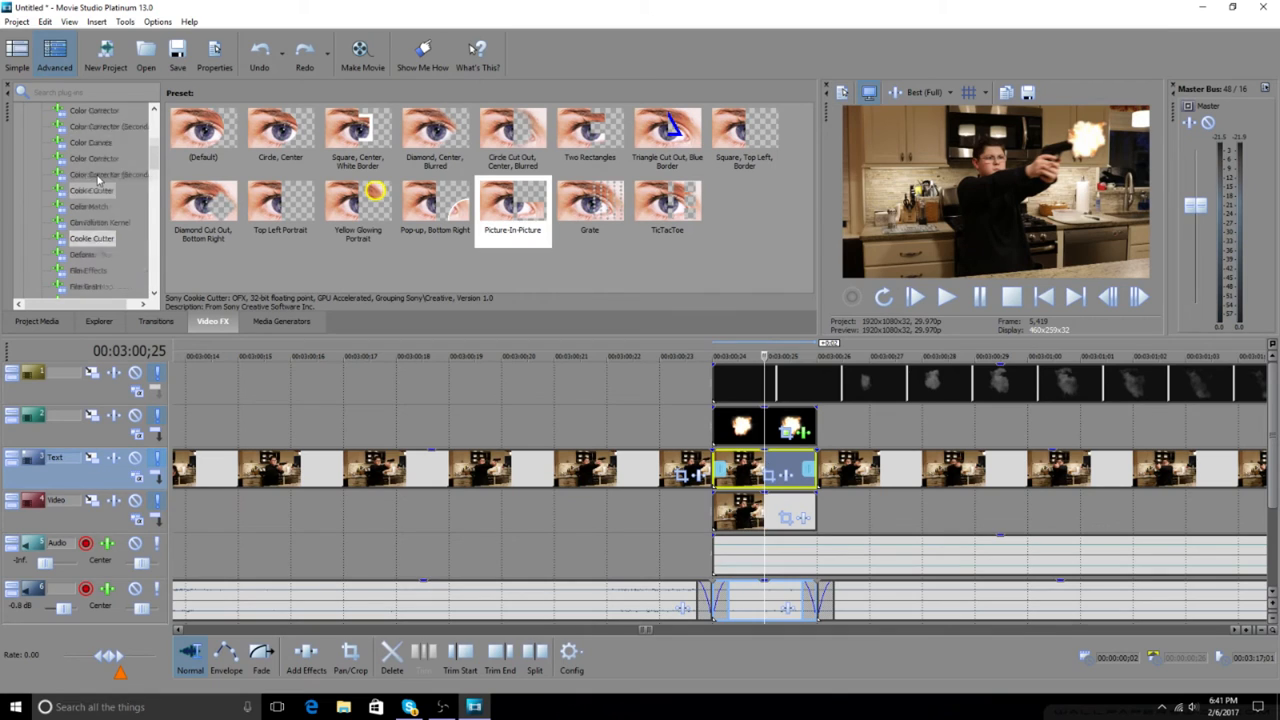
Apply the Brightness and Contrast 'Brighter' preset to the copied flash-frame footage and raise Brightness slightly.
click(108, 192)
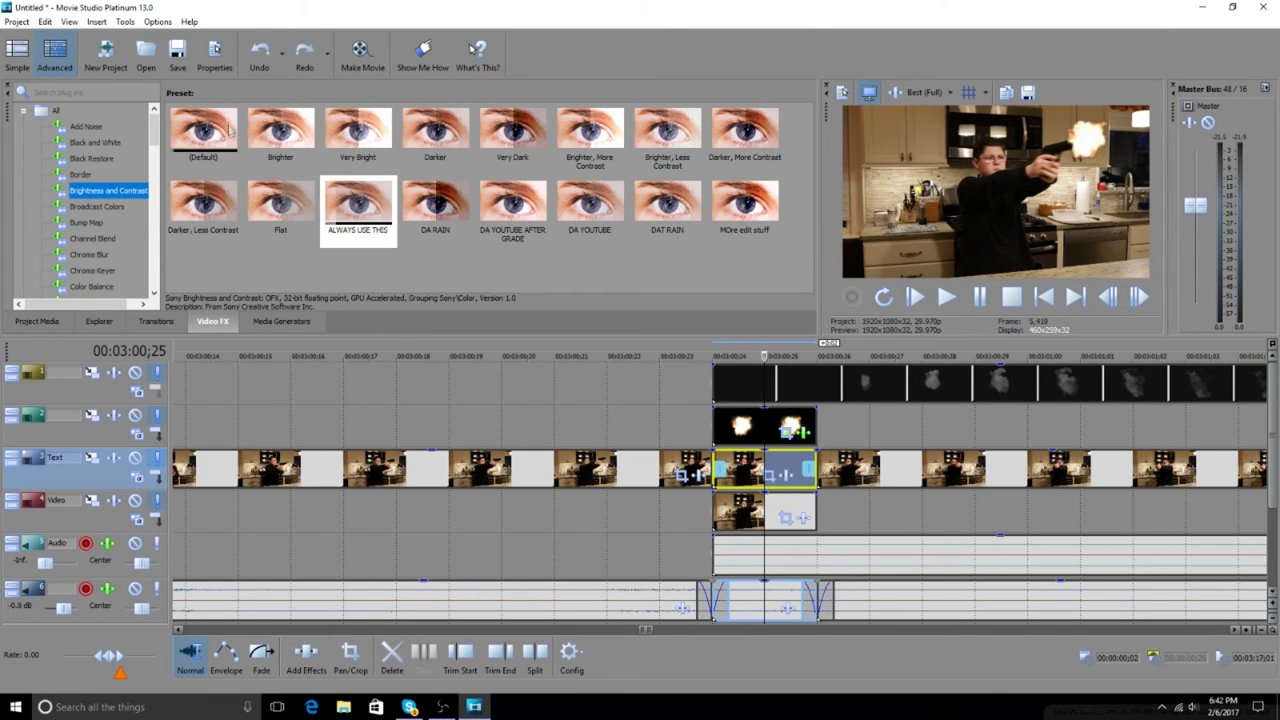
click(280, 128)
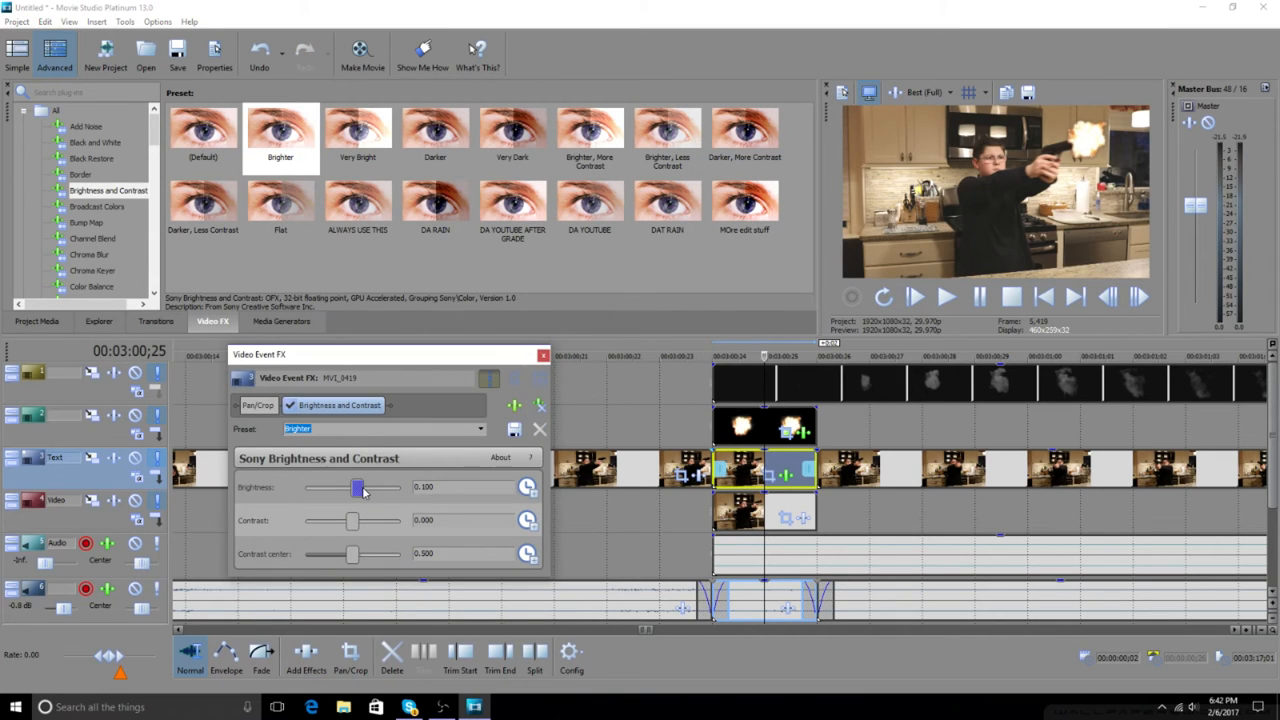
drag(358, 488, 366, 488)
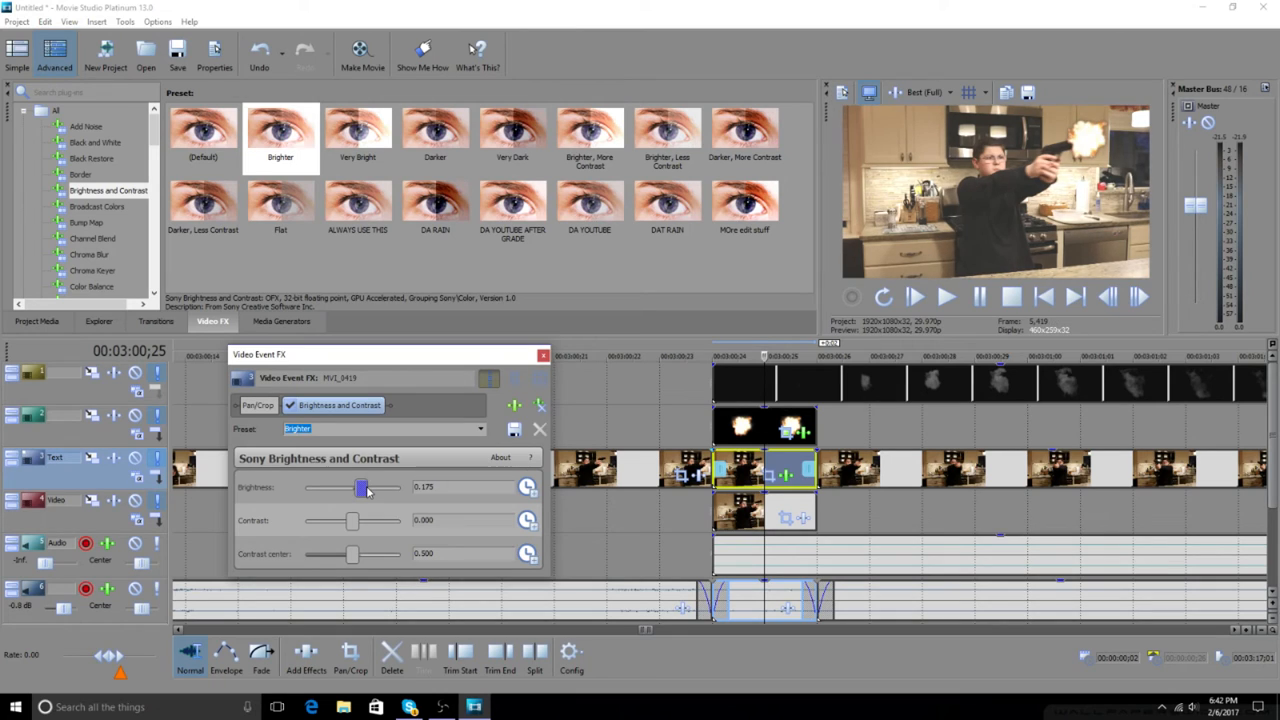
drag(360, 488, 368, 488)
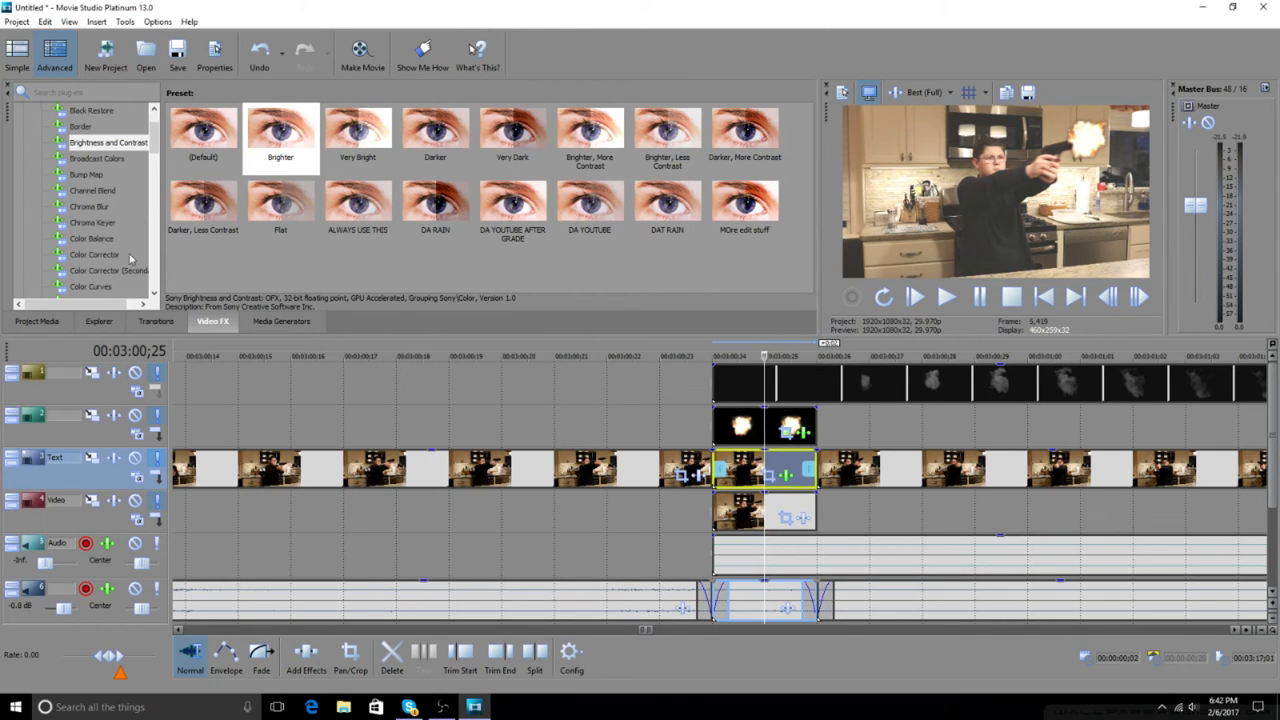
Add the Color Curves 'Yellow Tint' preset to the brightened copy and flatten its curve a little.
click(90, 238)
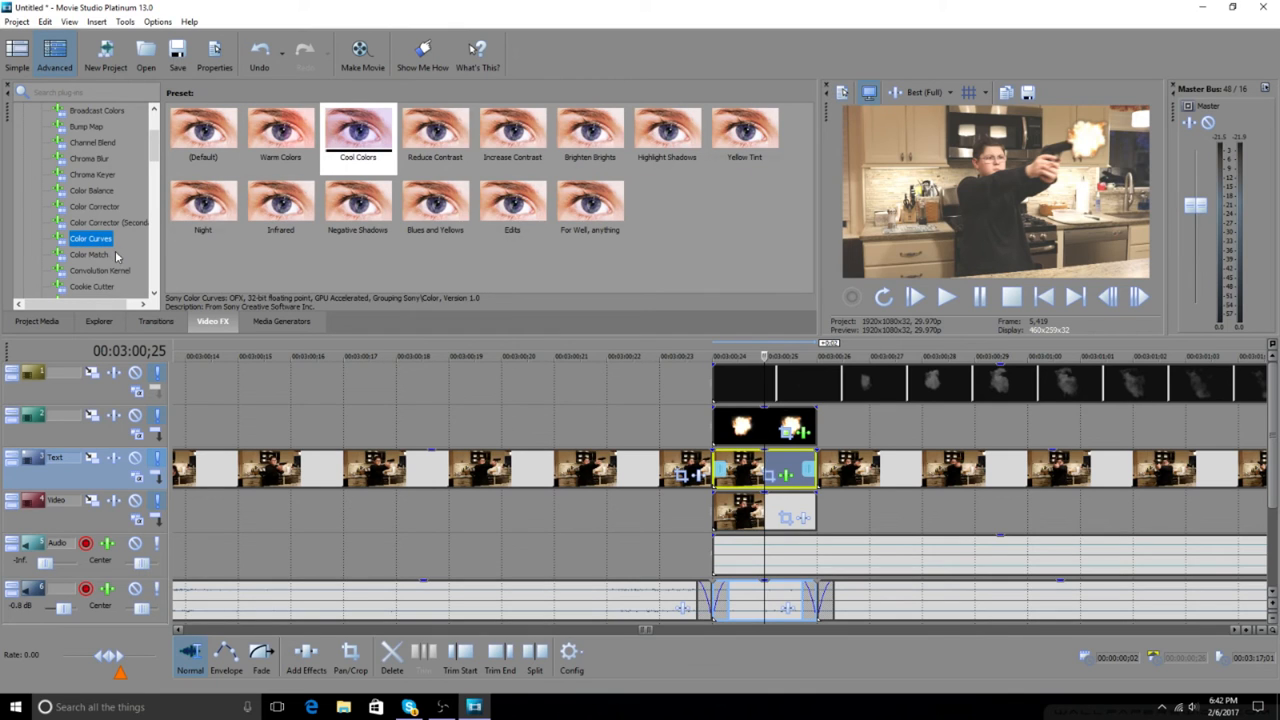
mouse_move(740, 128)
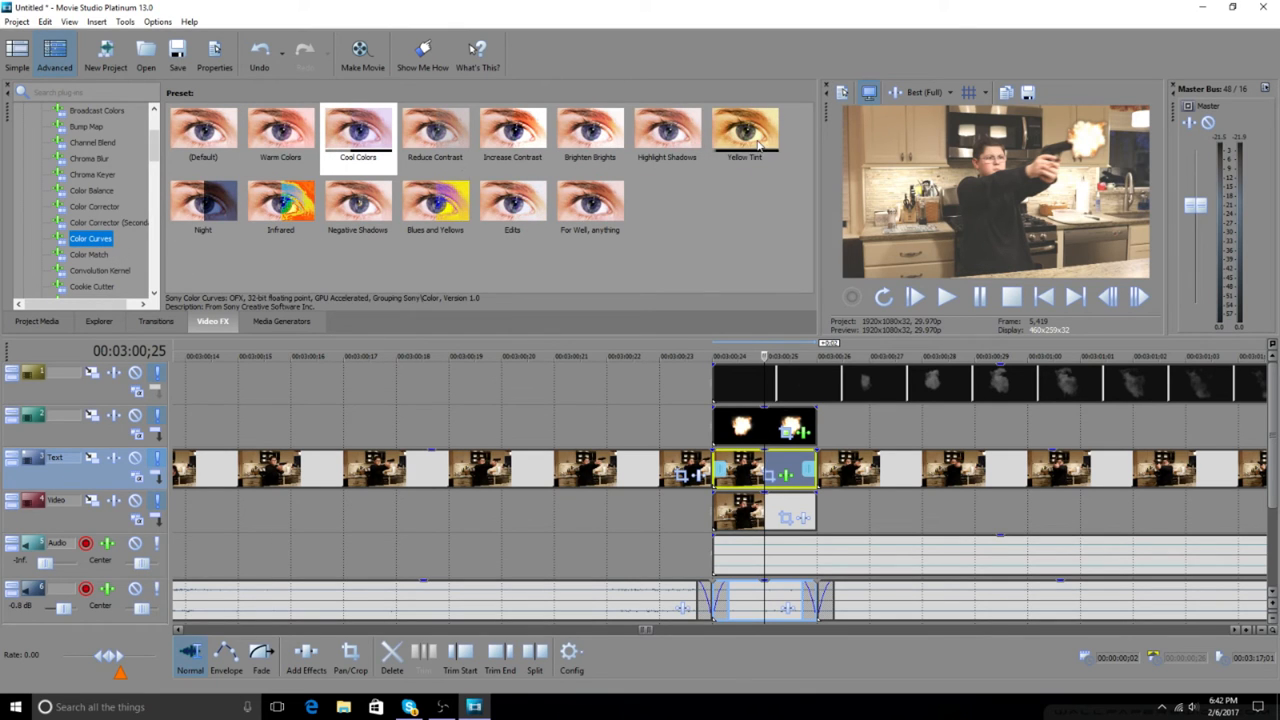
click(744, 132)
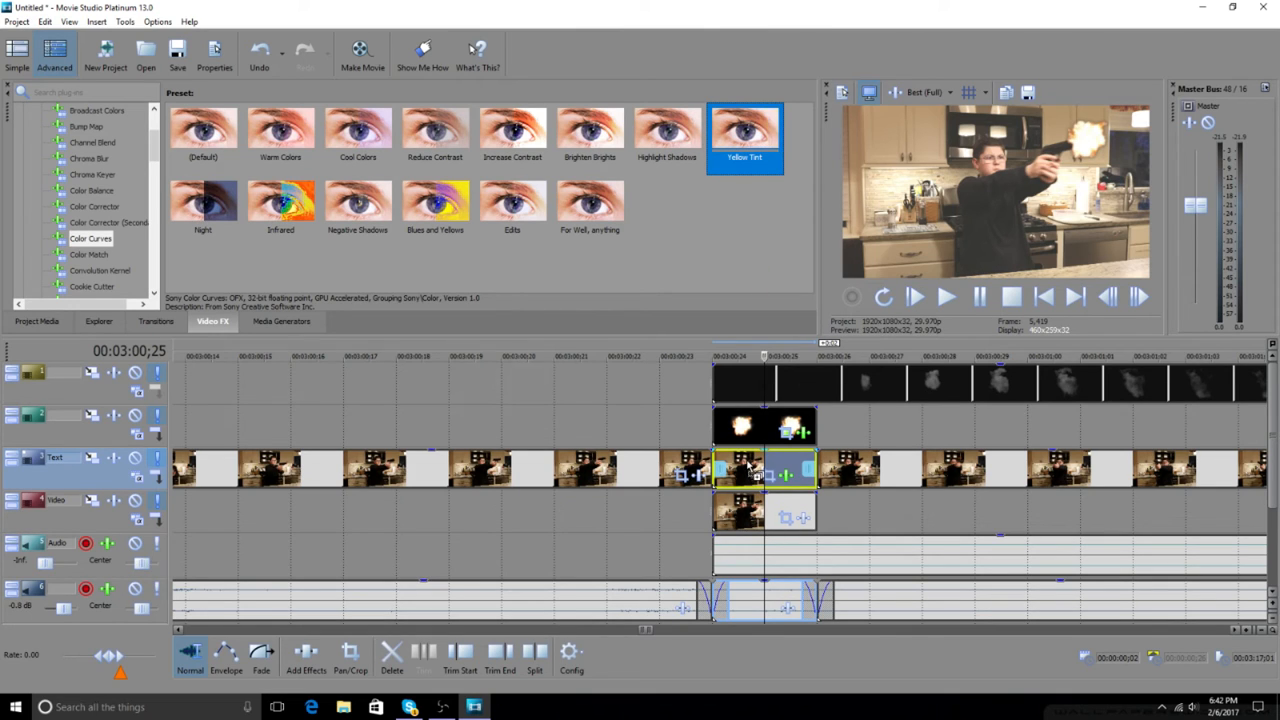
double_click(744, 130)
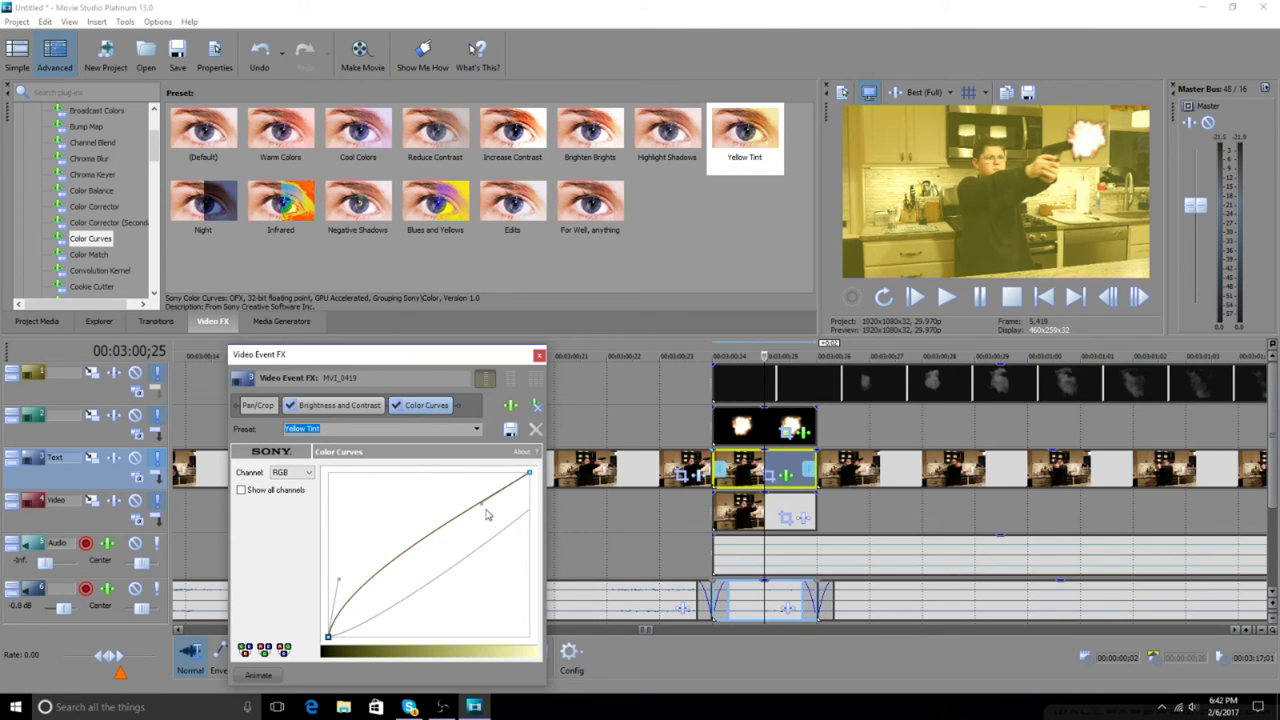
drag(484, 516, 500, 558)
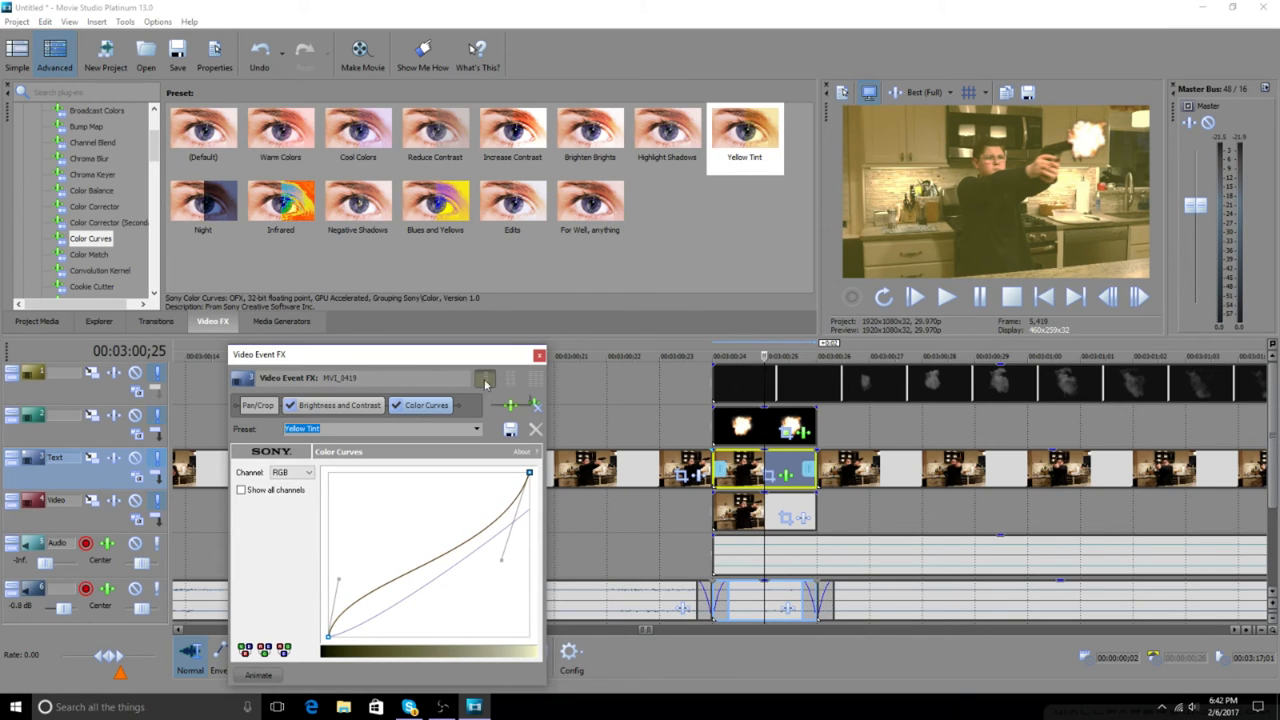
click(538, 354)
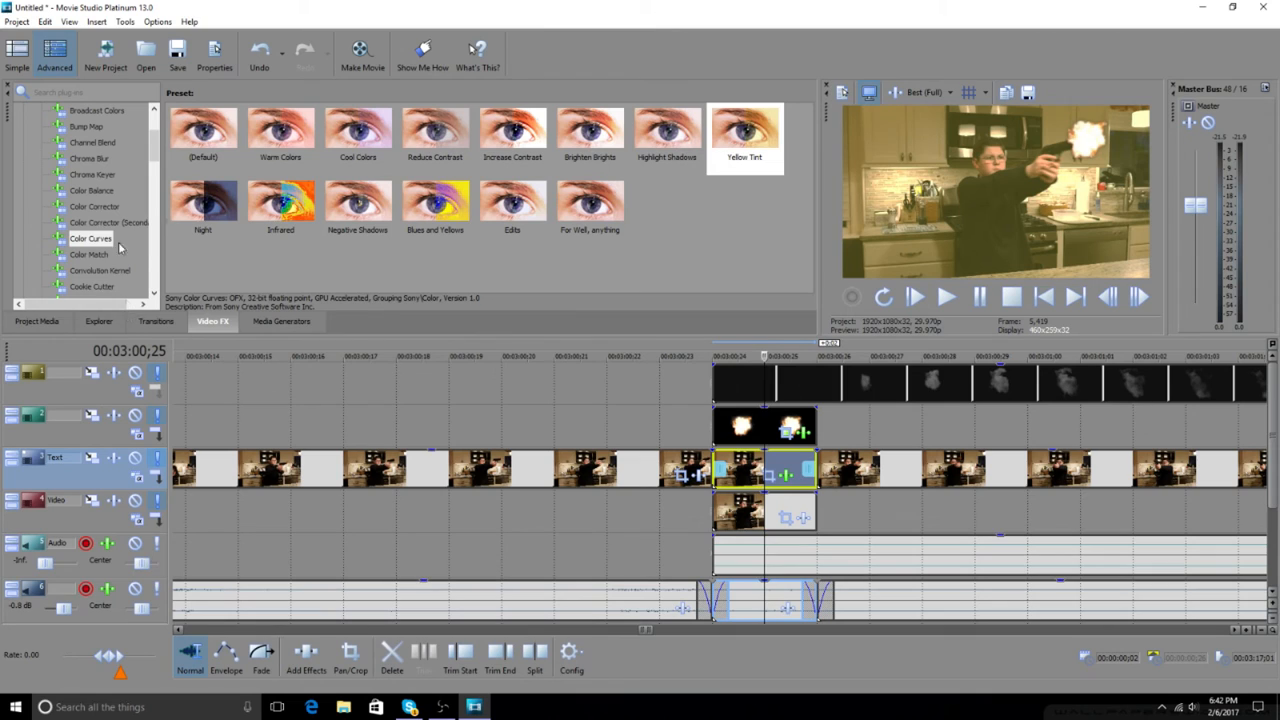
Add a Cookie Cutter effect to the tinted copy with an Oval shape.
click(92, 286)
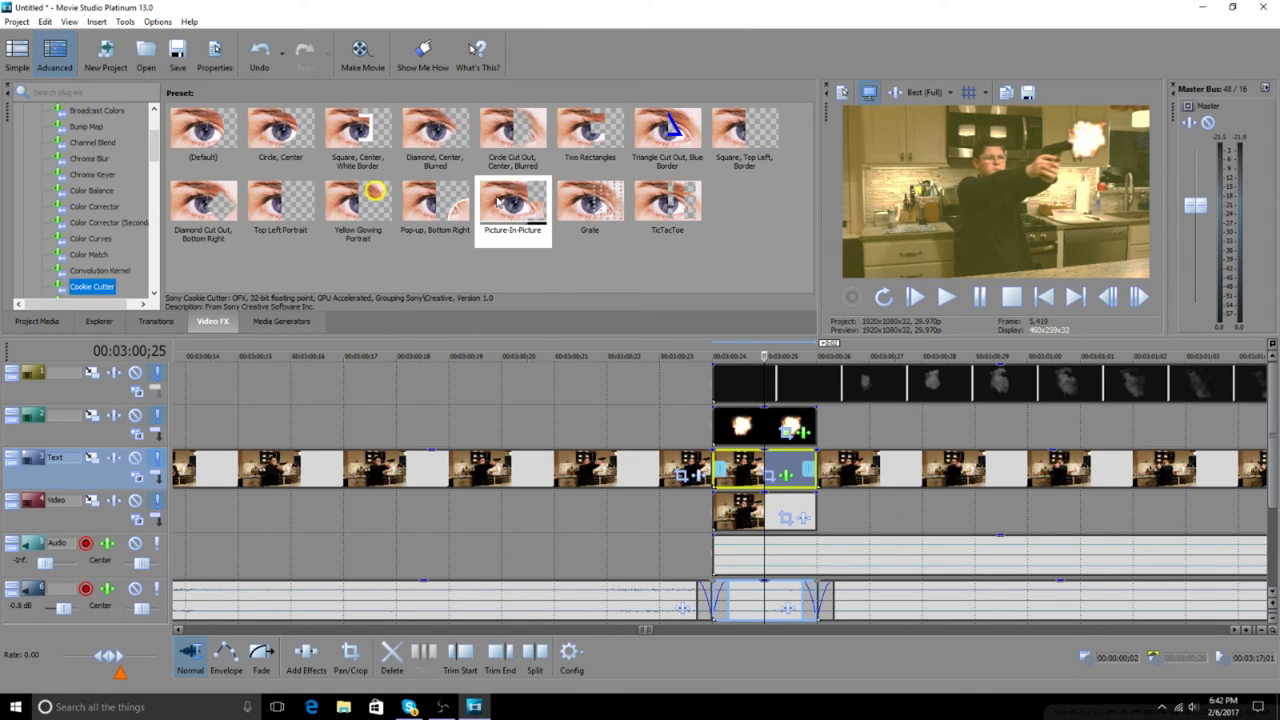
click(512, 200)
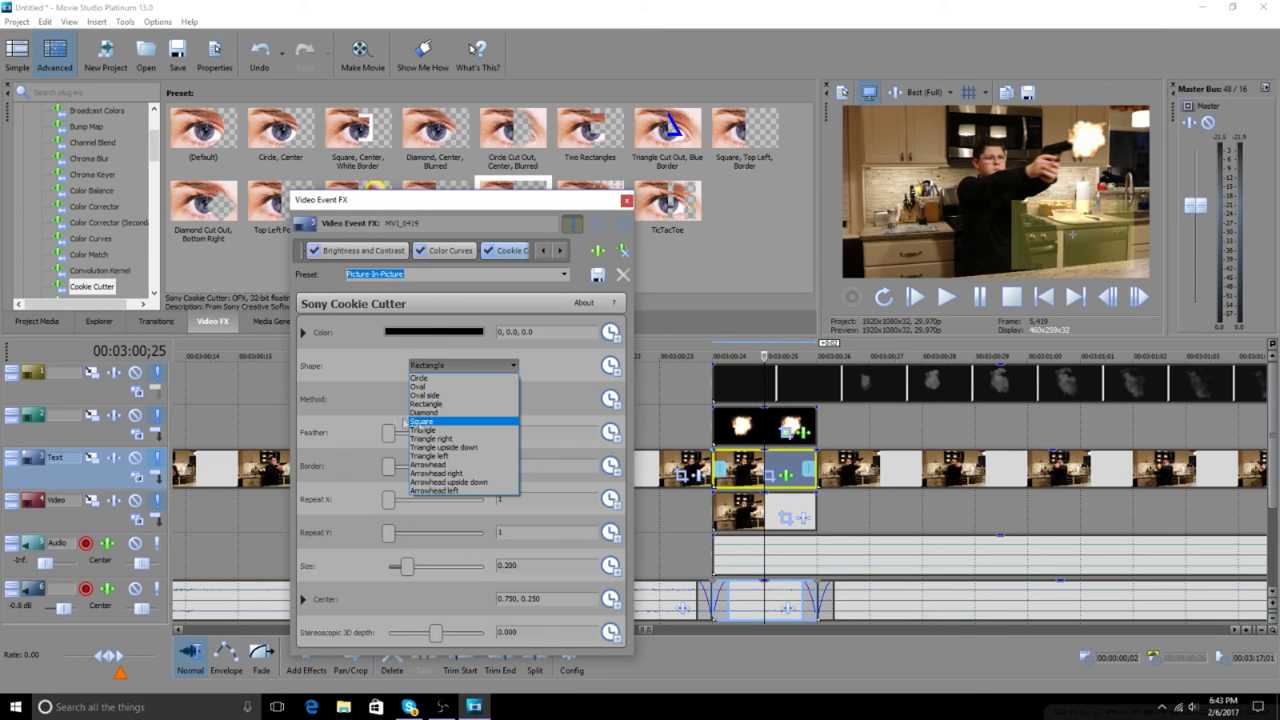
click(416, 388)
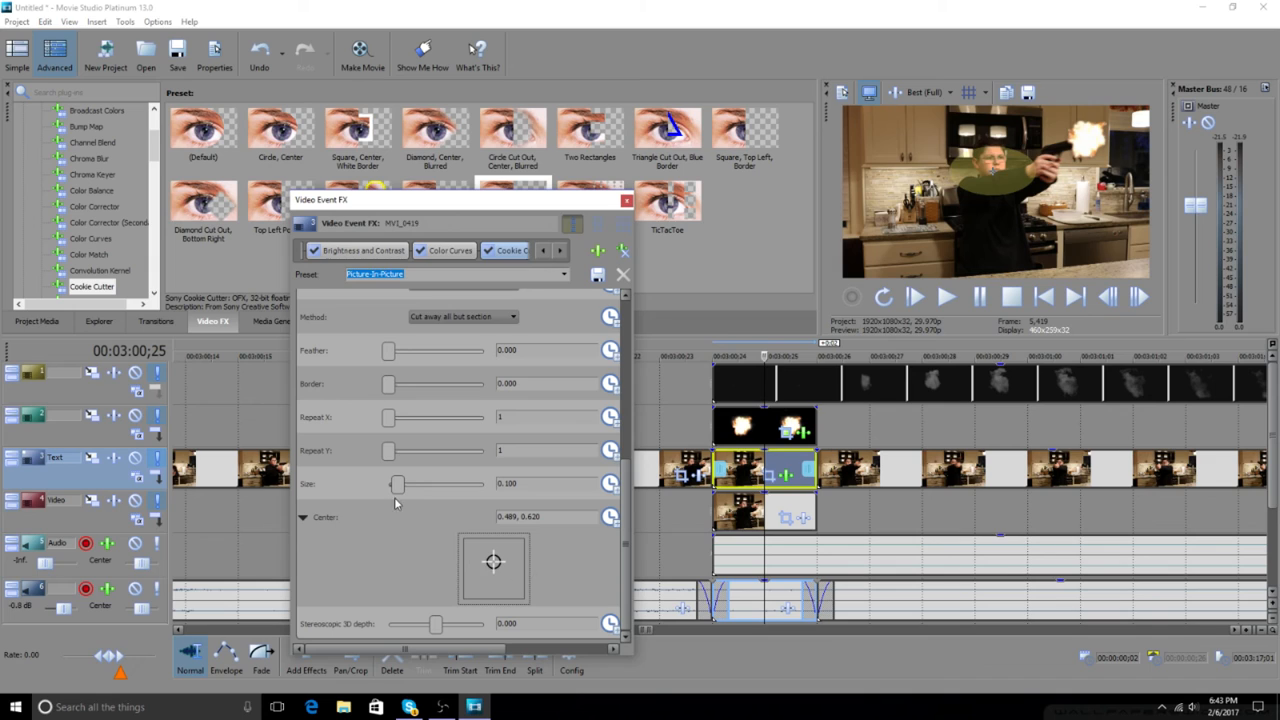
Size and center the oval over the muzzle flash and feather its edges for a soft glow.
drag(492, 560, 498, 558)
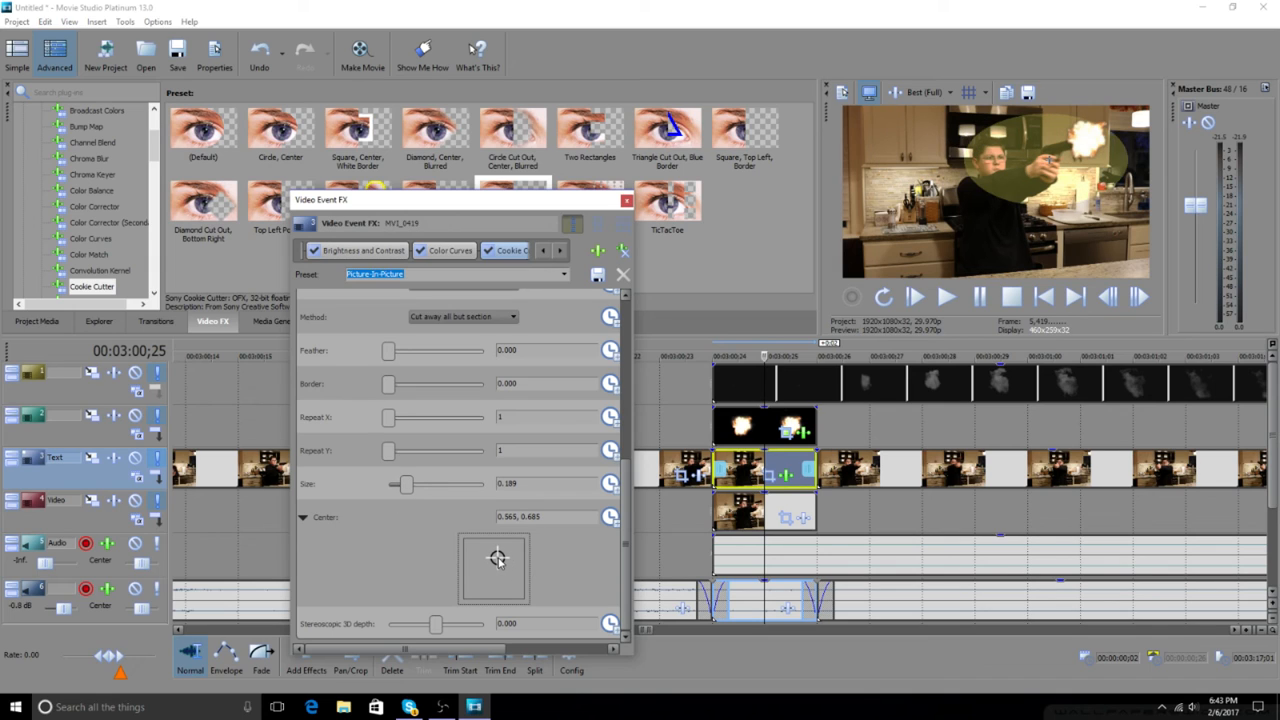
drag(498, 558, 496, 558)
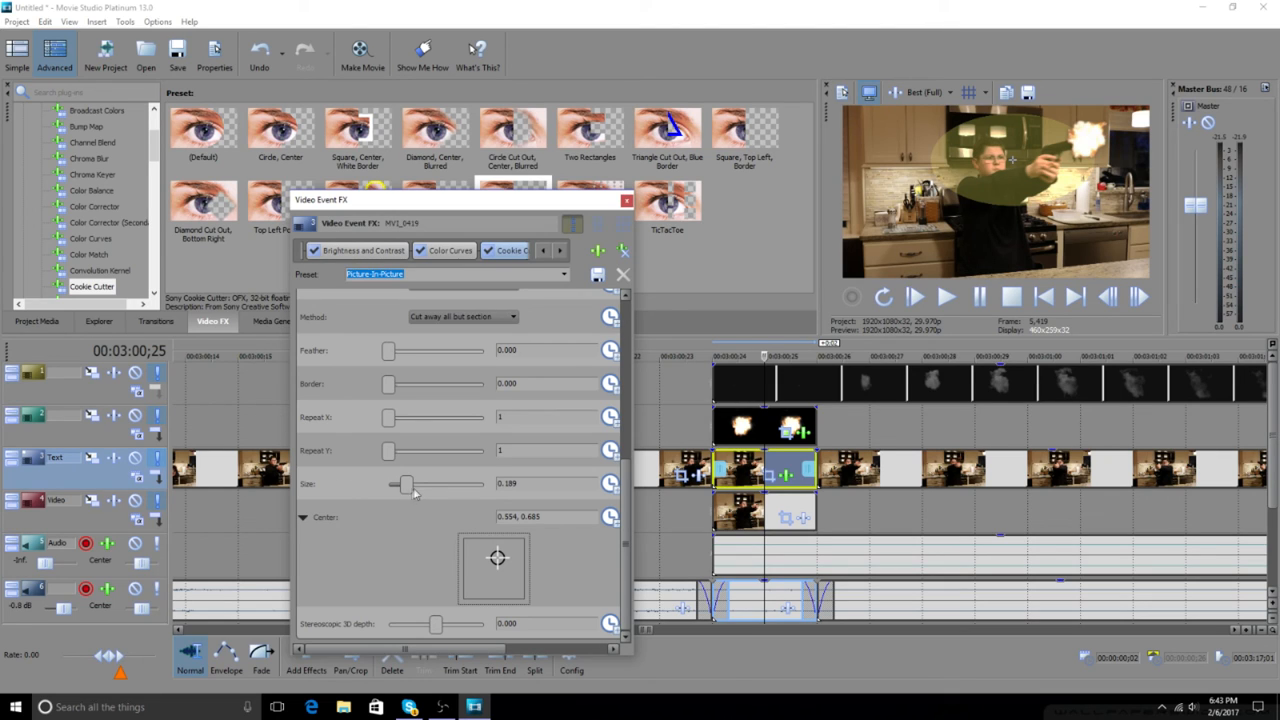
drag(404, 484, 400, 484)
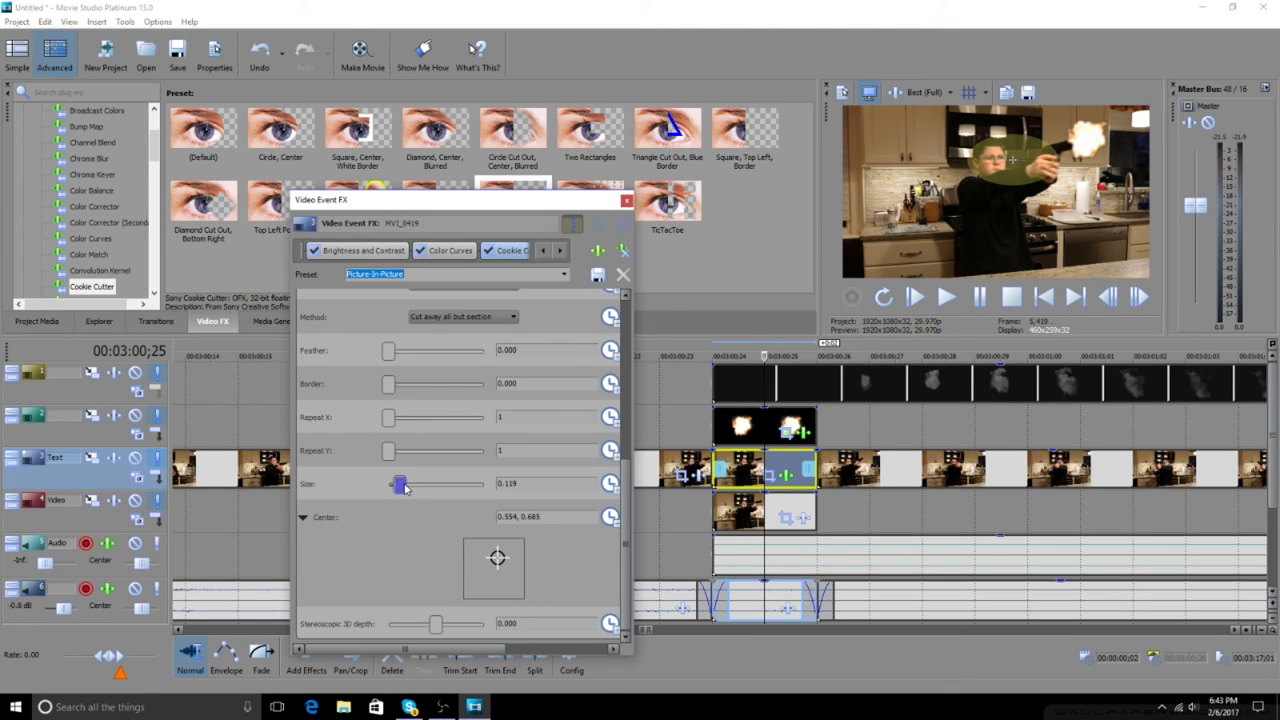
drag(400, 484, 402, 484)
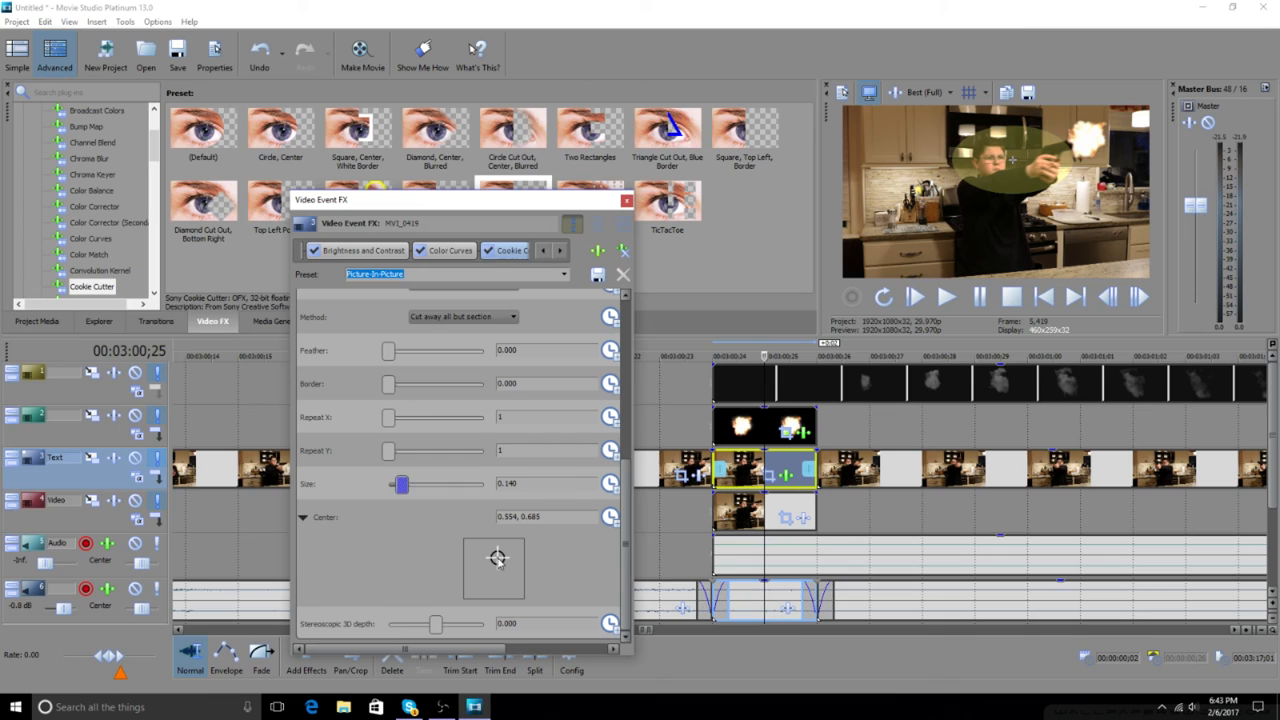
drag(496, 558, 502, 558)
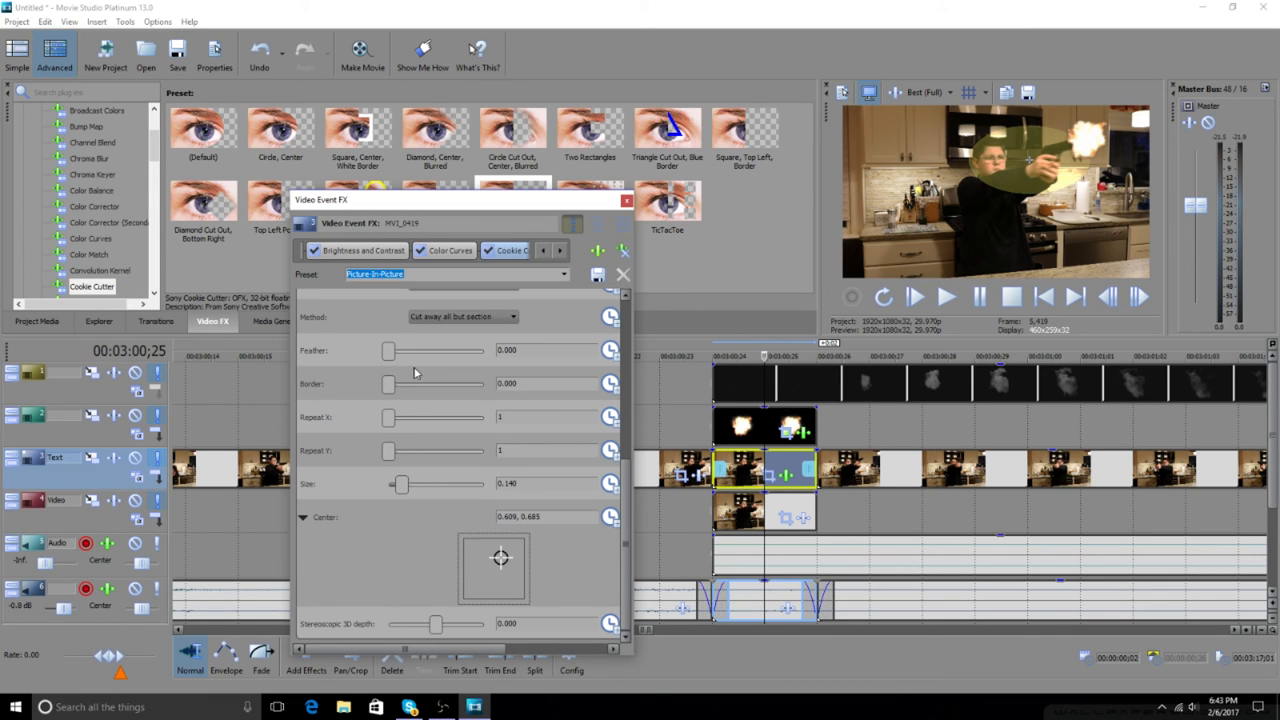
drag(388, 350, 416, 350)
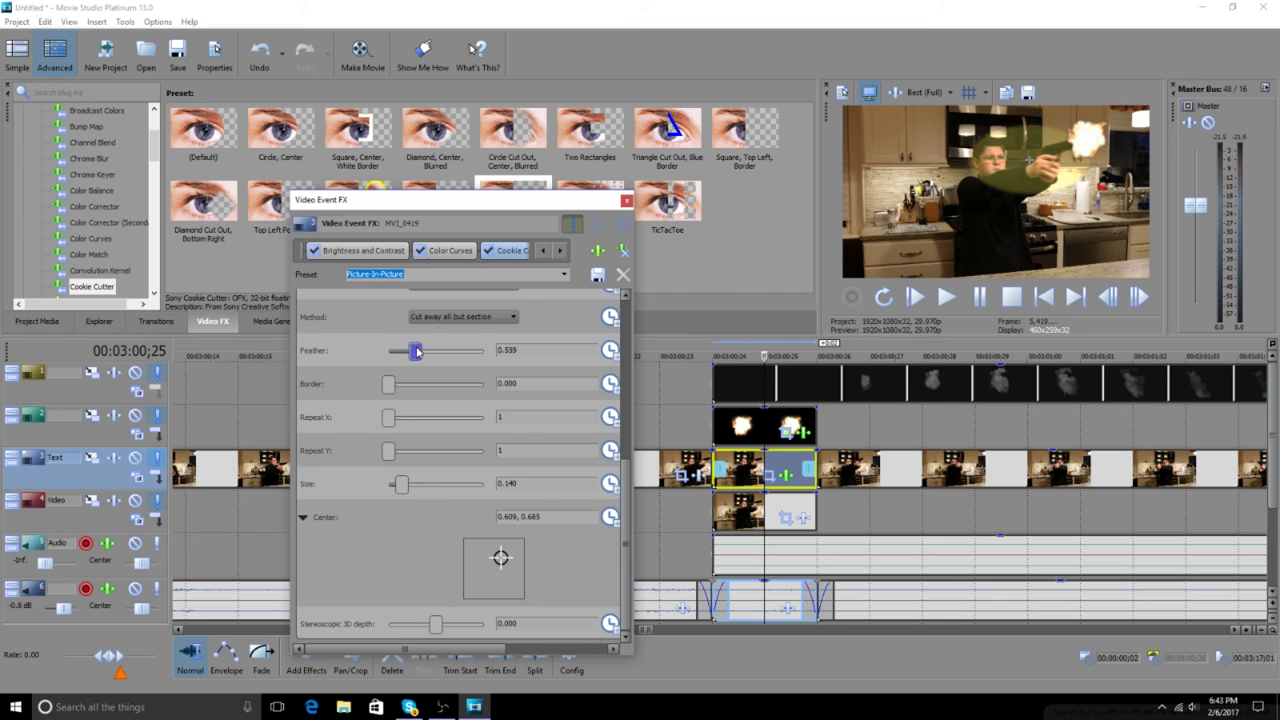
drag(416, 350, 420, 350)
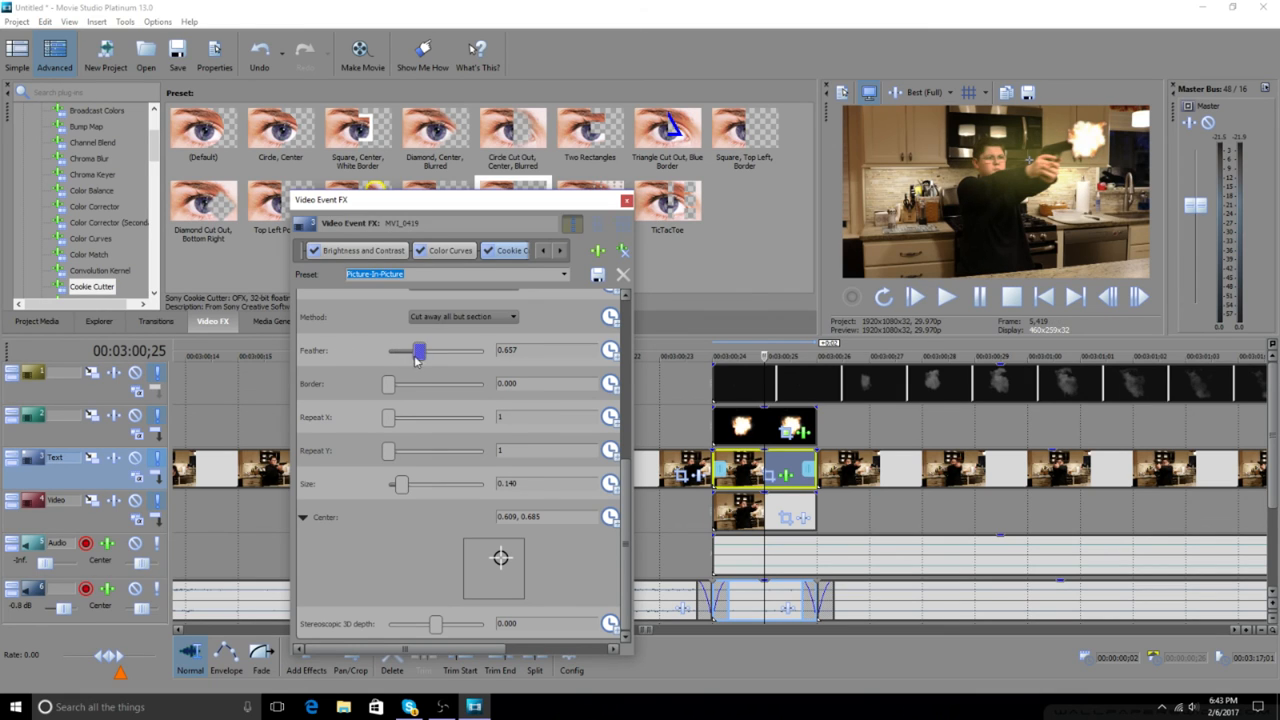
mouse_move(436, 364)
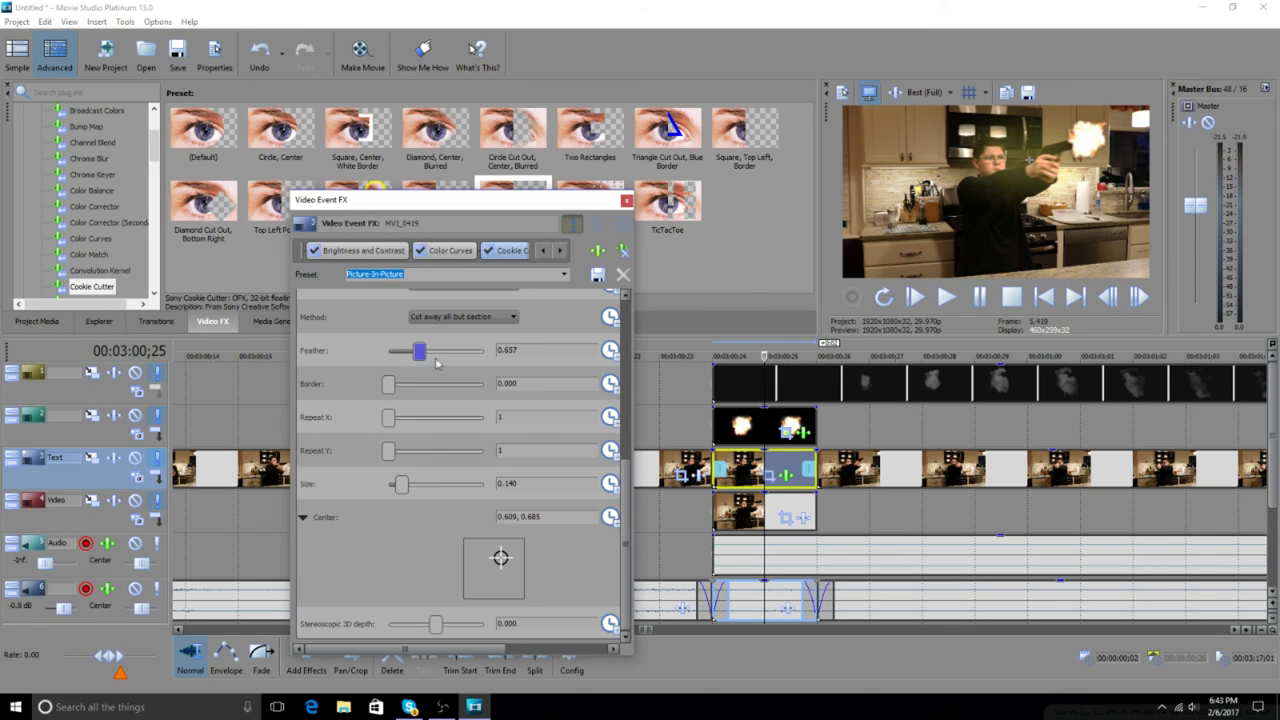
drag(420, 352, 408, 352)
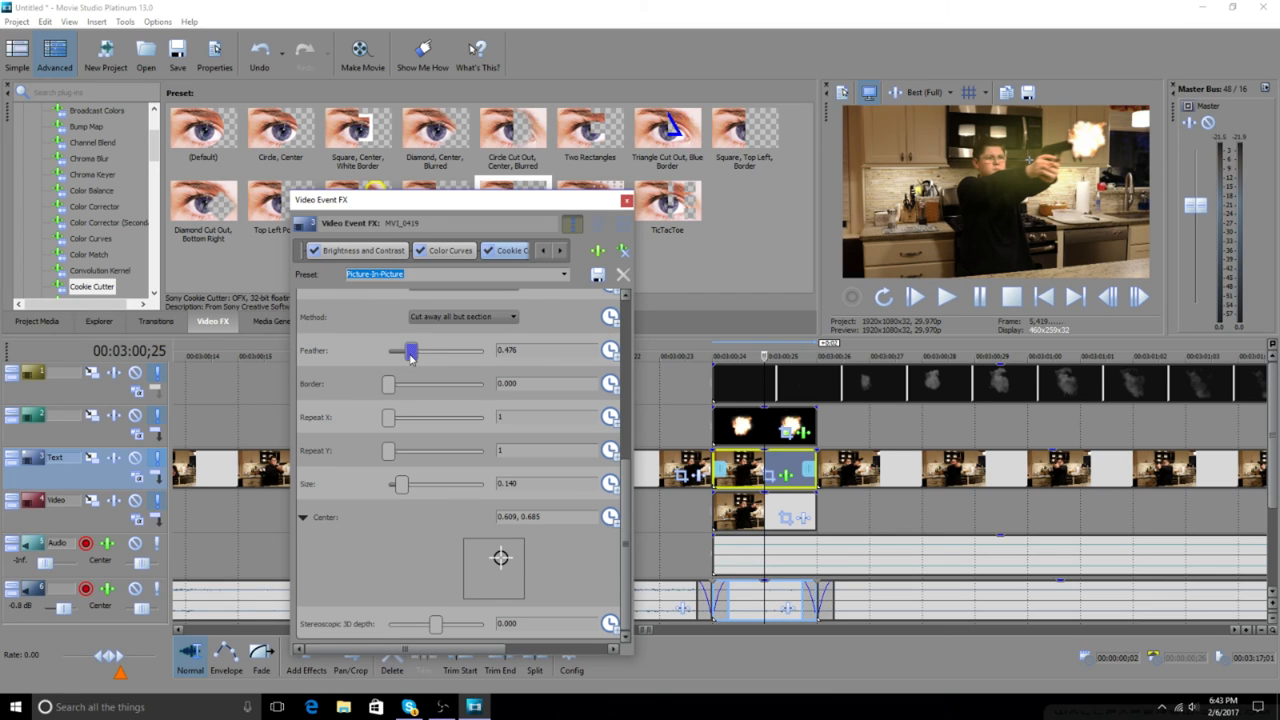